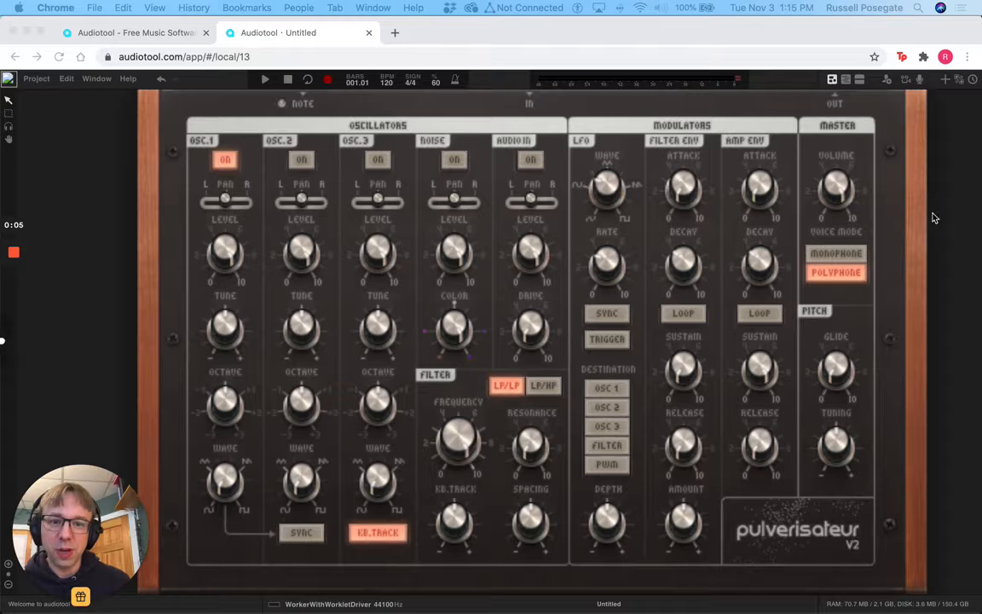
{"action": "mouse_move", "coordinate": [96, 245]}
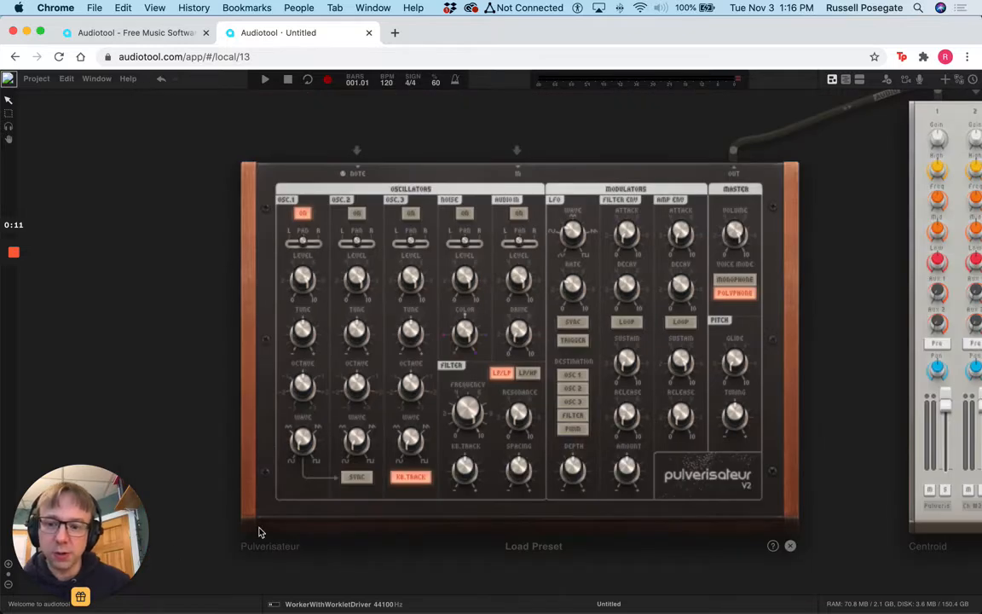
{"action": "mouse_move", "coordinate": [680, 215]}
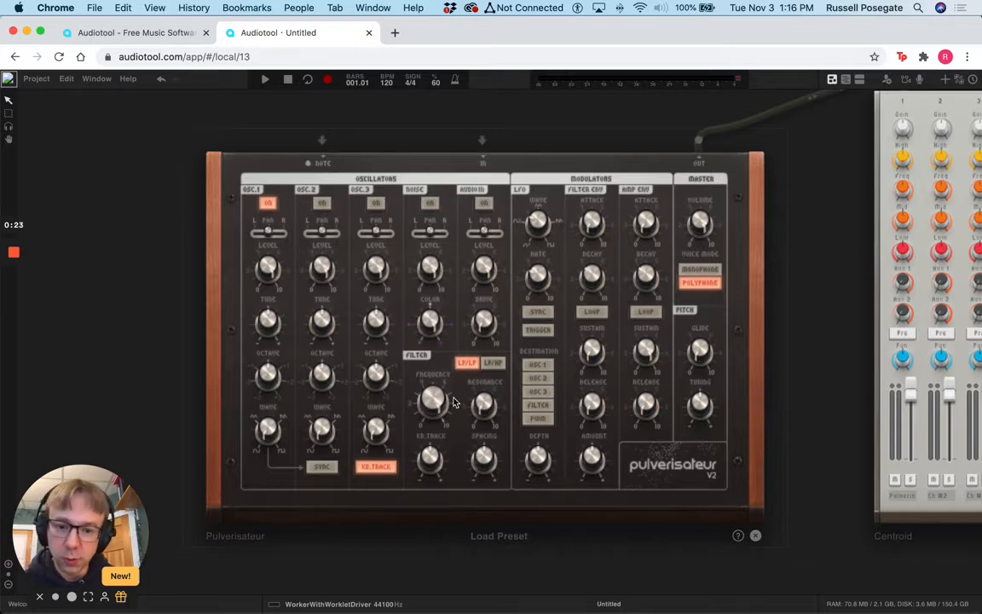
{"action": "mouse_move", "coordinate": [543, 553]}
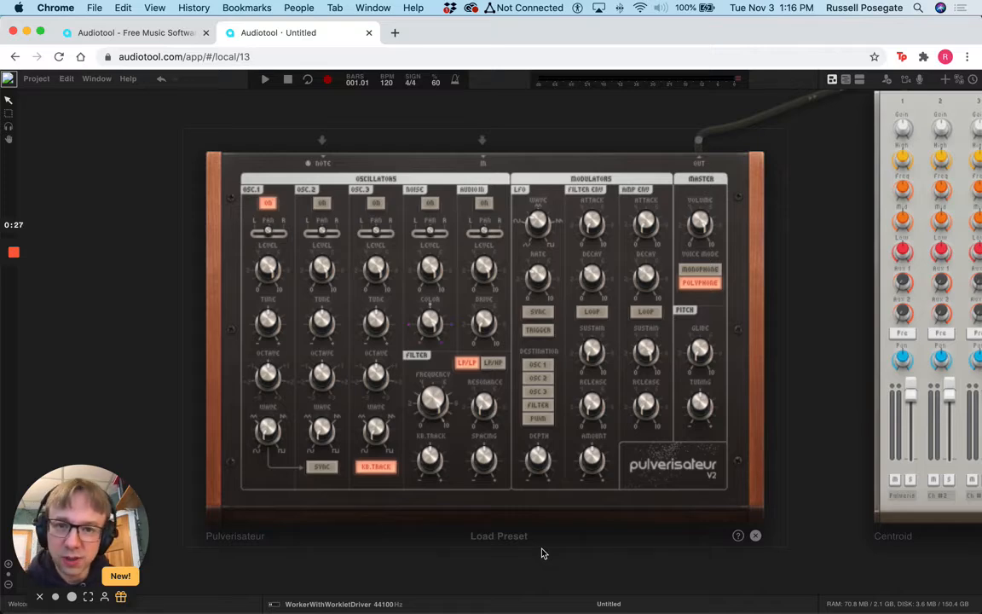
{"action": "mouse_move", "coordinate": [512, 474]}
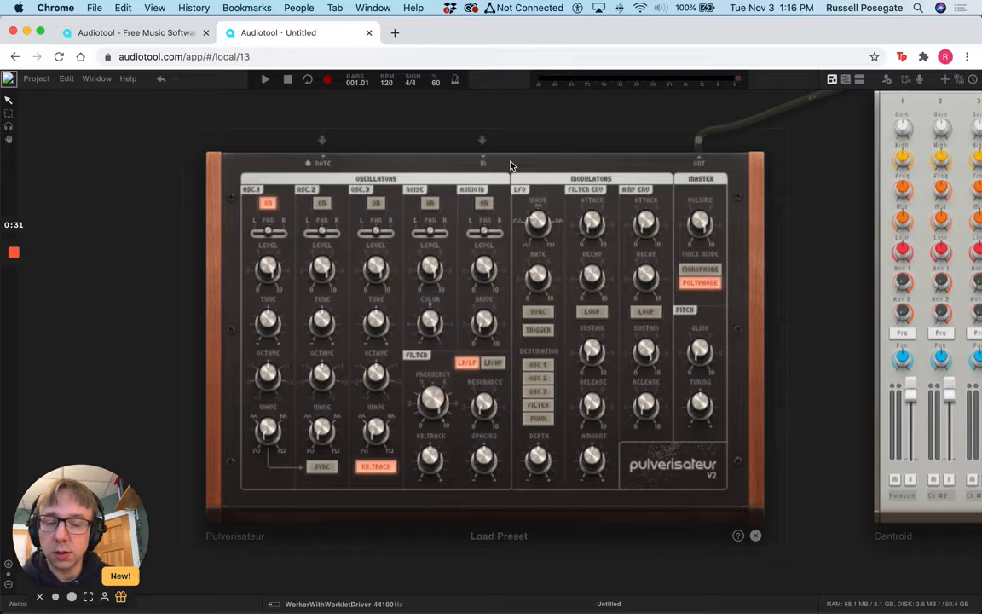
Step: Show the Pulverisateur's software keyboard from its context menu and play a note on it
{"action": "right_click", "coordinate": [511, 167]}
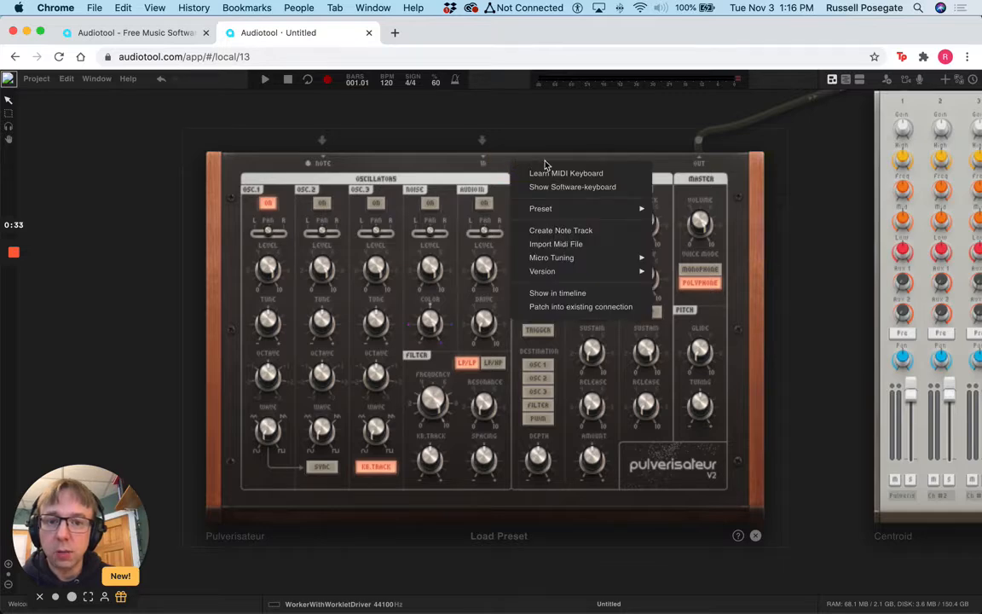
{"action": "left_click", "coordinate": [573, 186]}
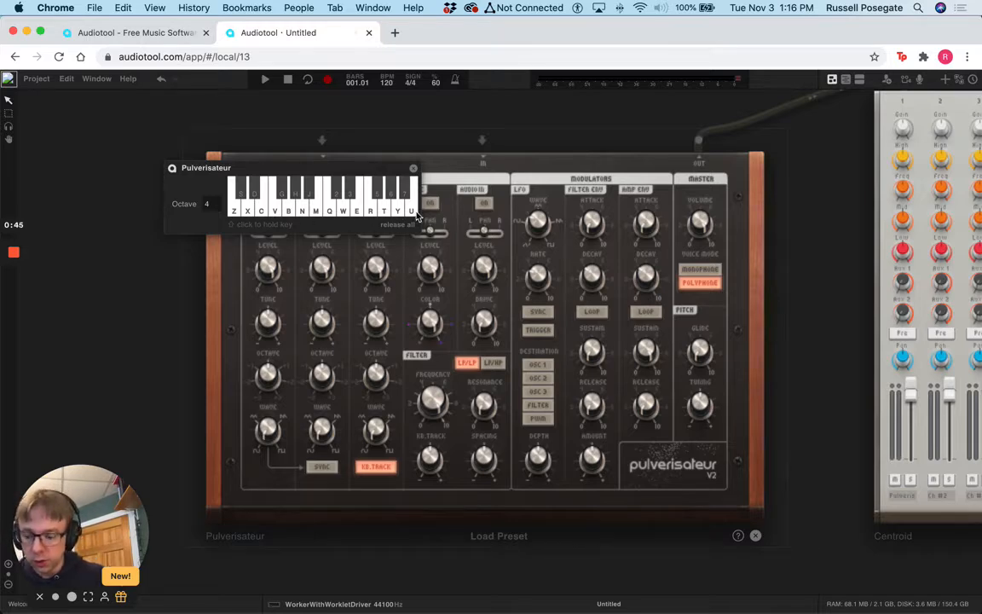
{"action": "left_click", "coordinate": [329, 191]}
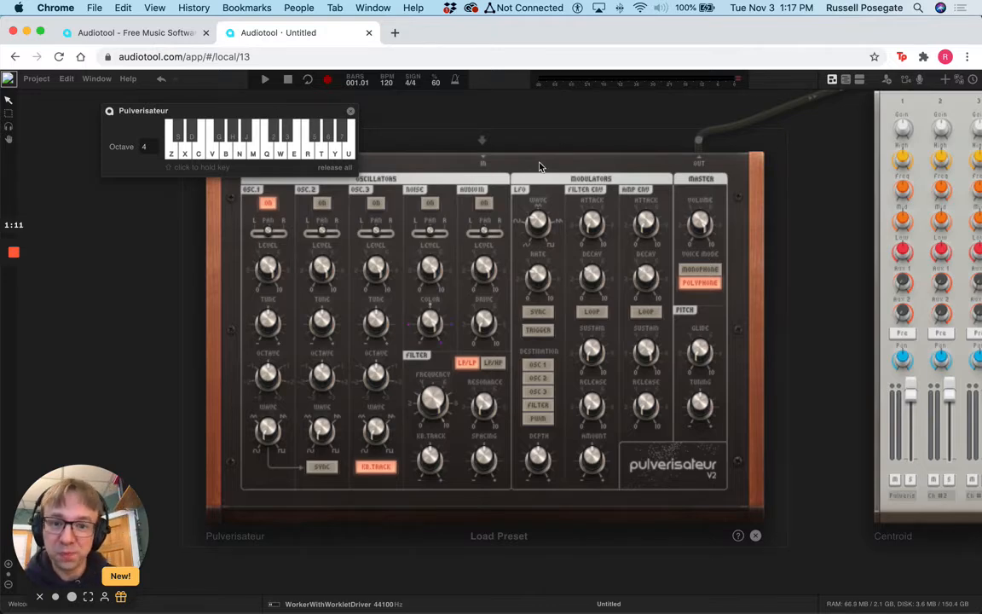
Step: Hide the software keyboard, then set the Pulverisateur to learn a MIDI keyboard
{"action": "right_click", "coordinate": [539, 168]}
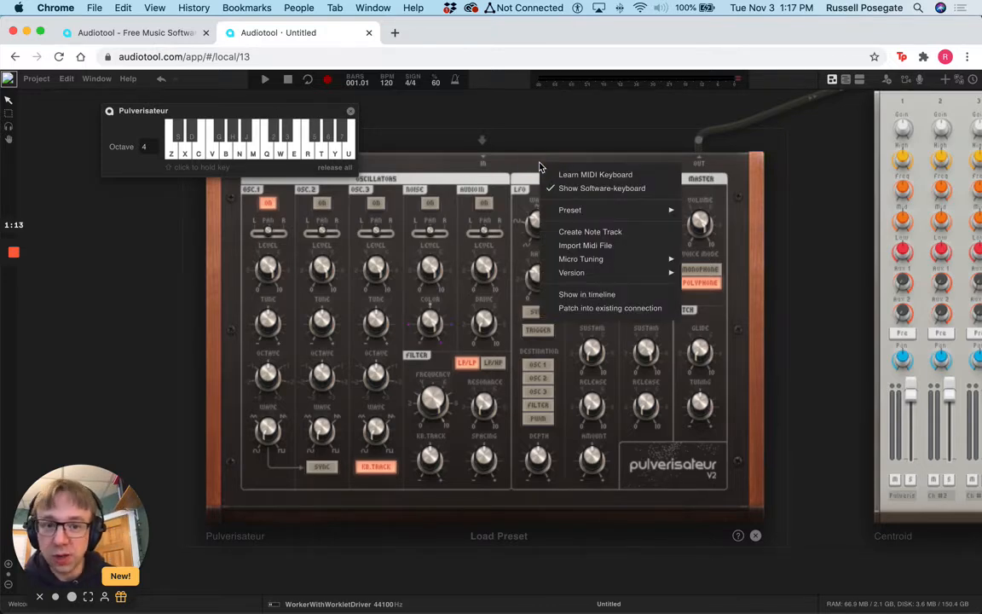
{"action": "left_click", "coordinate": [601, 187]}
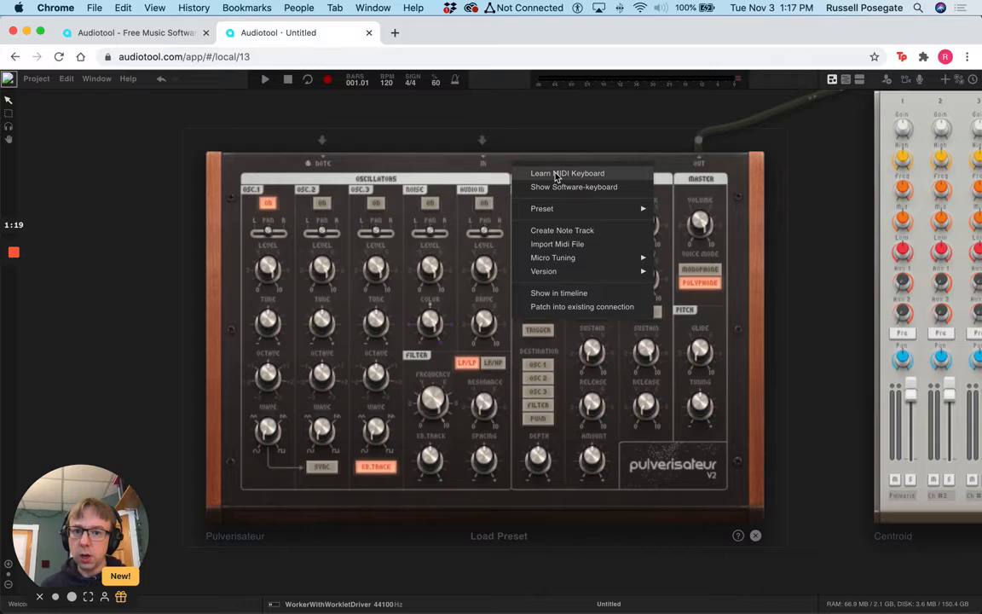
{"action": "left_click", "coordinate": [568, 174]}
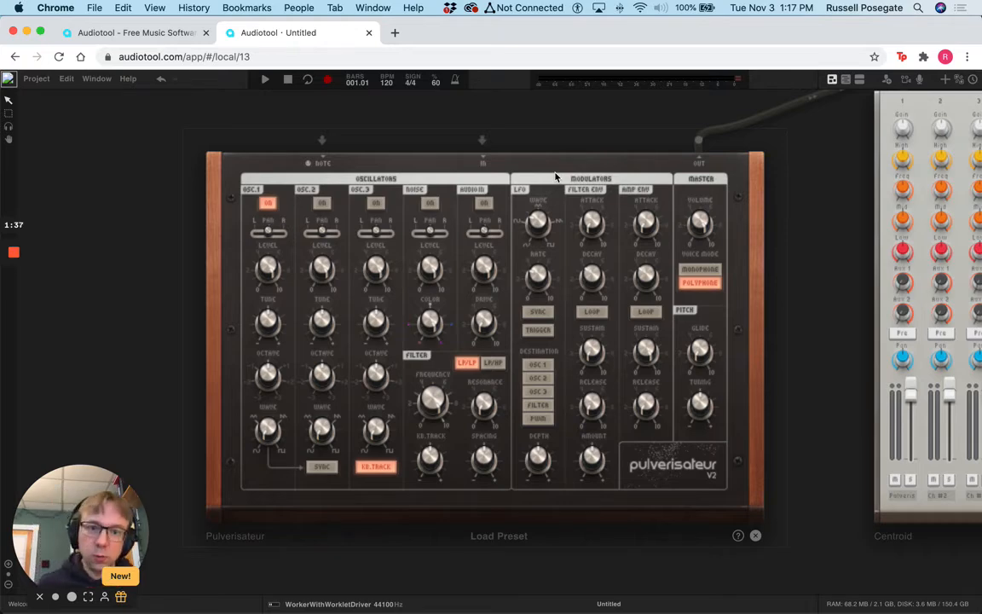
{"action": "mouse_move", "coordinate": [549, 126]}
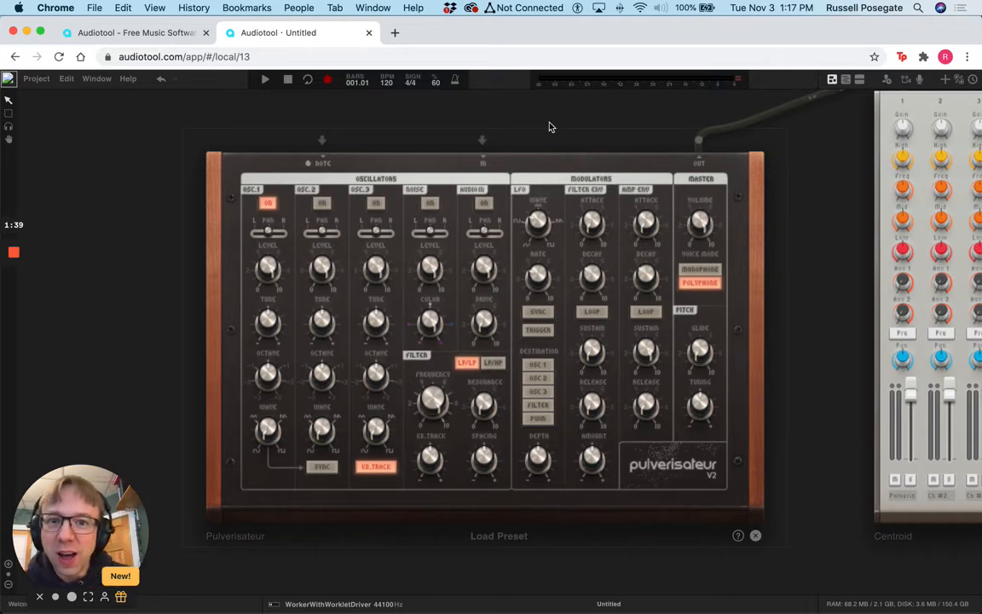
{"action": "mouse_move", "coordinate": [622, 269]}
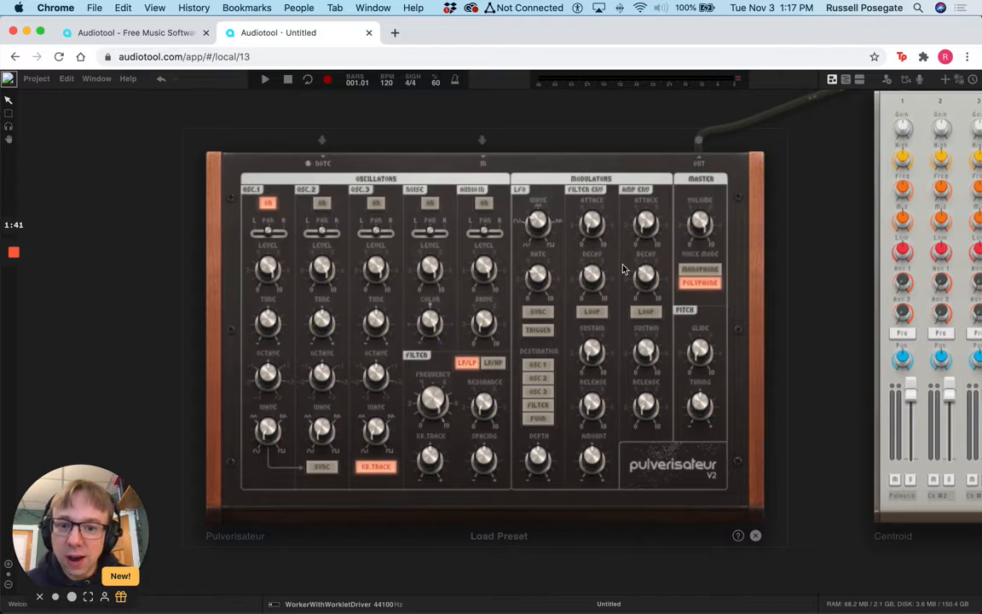
{"action": "mouse_move", "coordinate": [463, 275]}
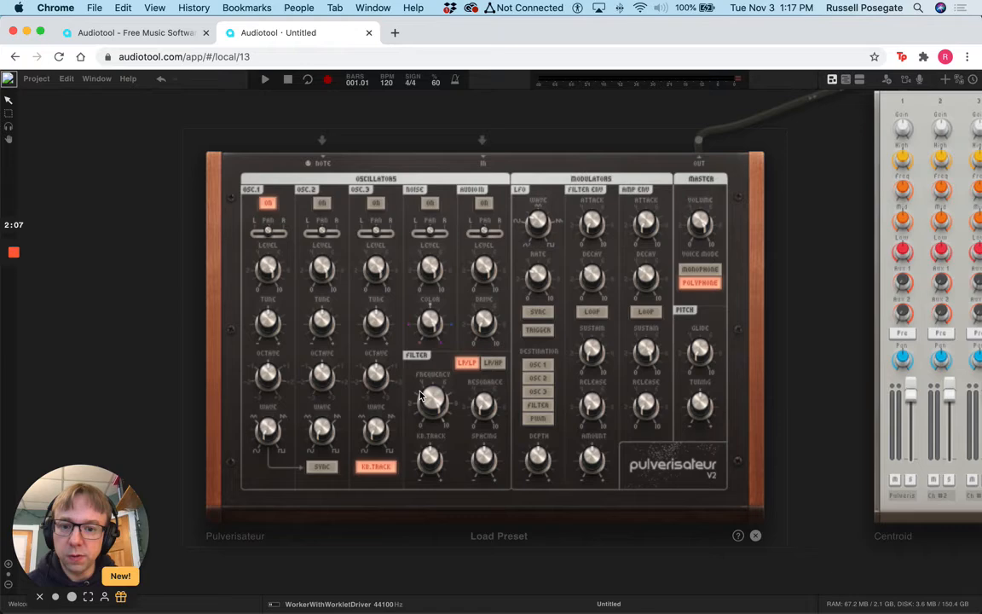
{"action": "mouse_move", "coordinate": [341, 331]}
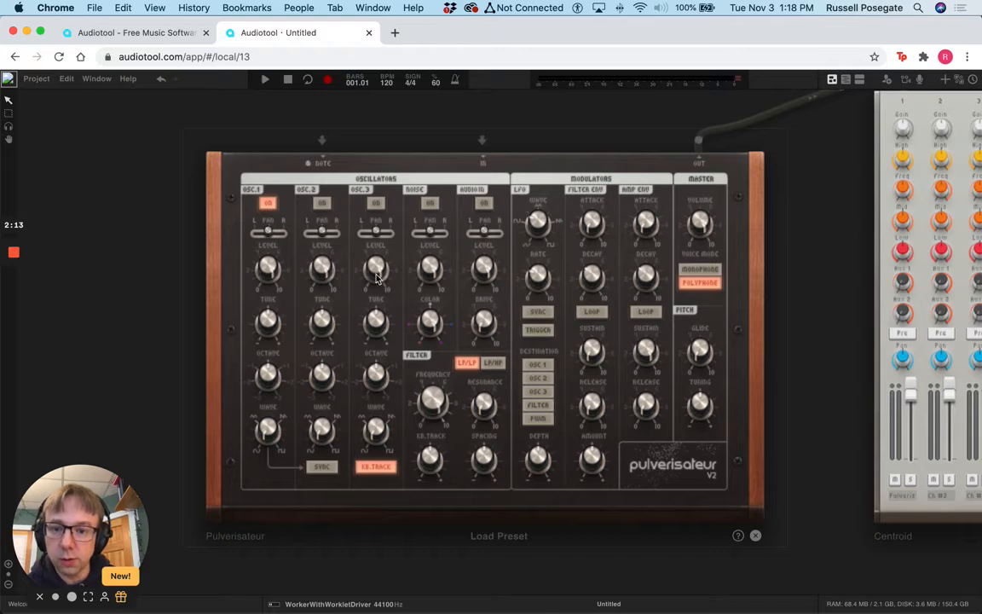
{"action": "mouse_move", "coordinate": [459, 389]}
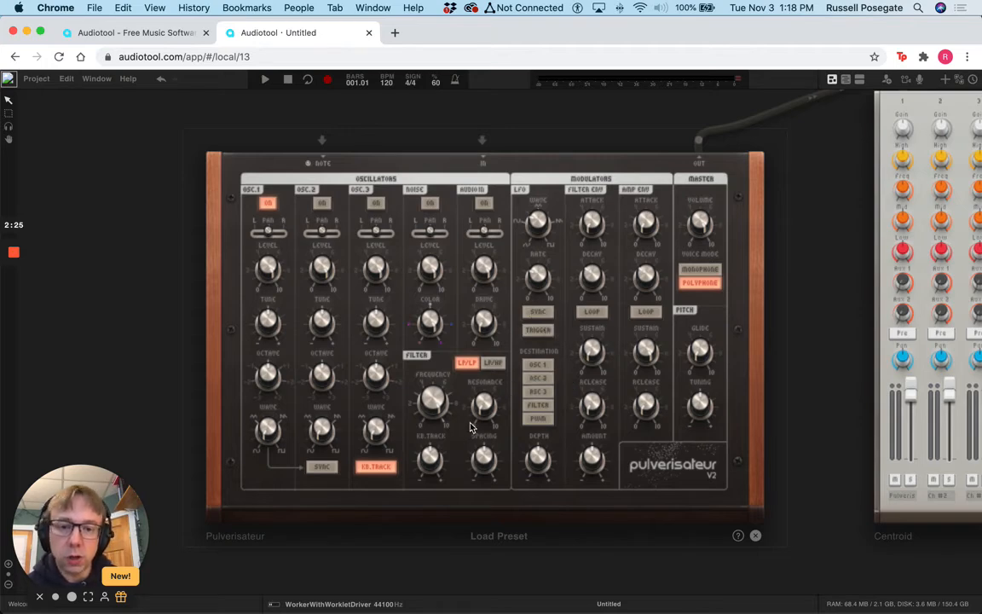
{"action": "mouse_move", "coordinate": [593, 263]}
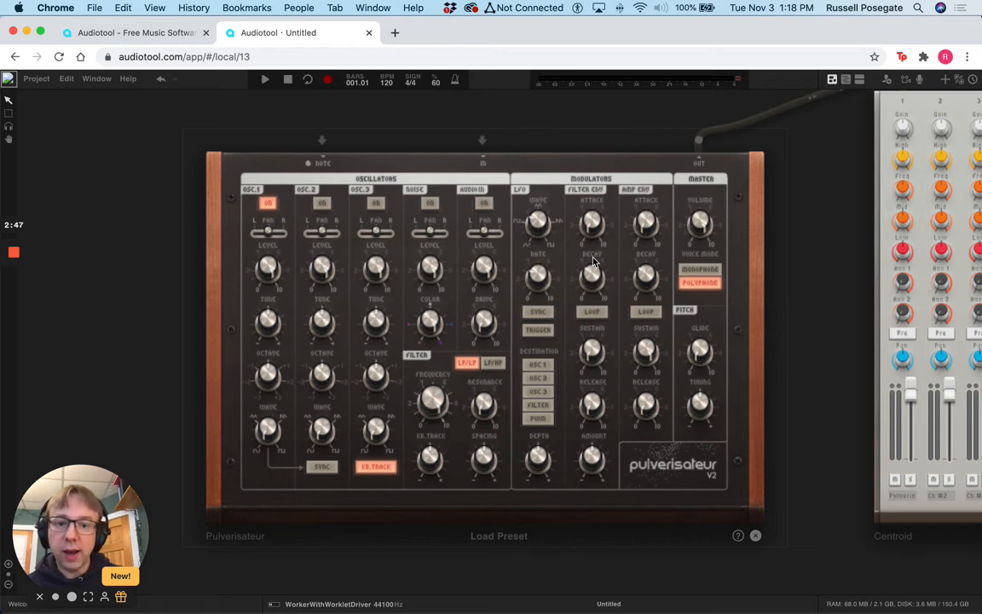
{"action": "mouse_move", "coordinate": [617, 259]}
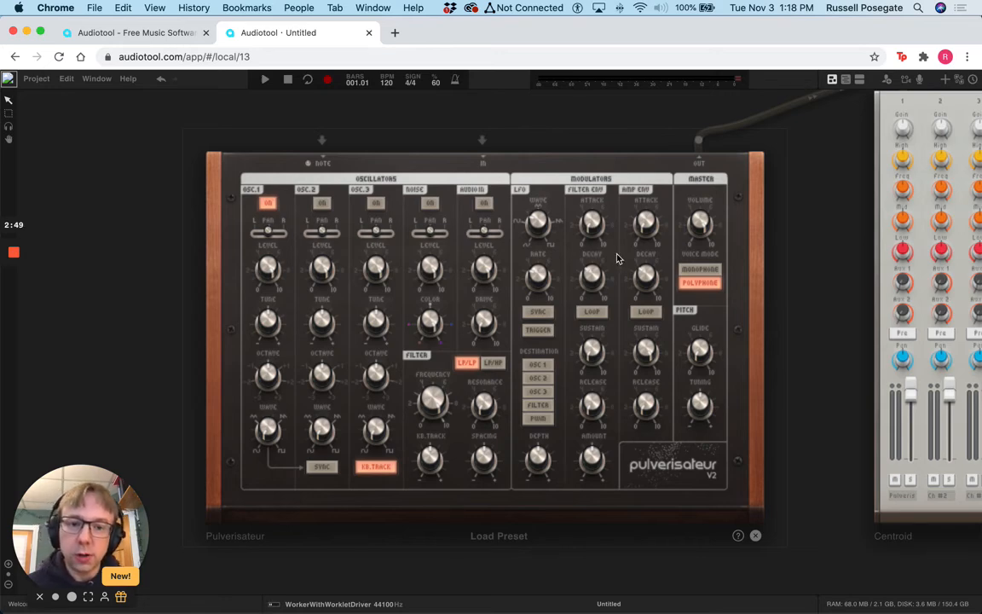
{"action": "mouse_move", "coordinate": [579, 303]}
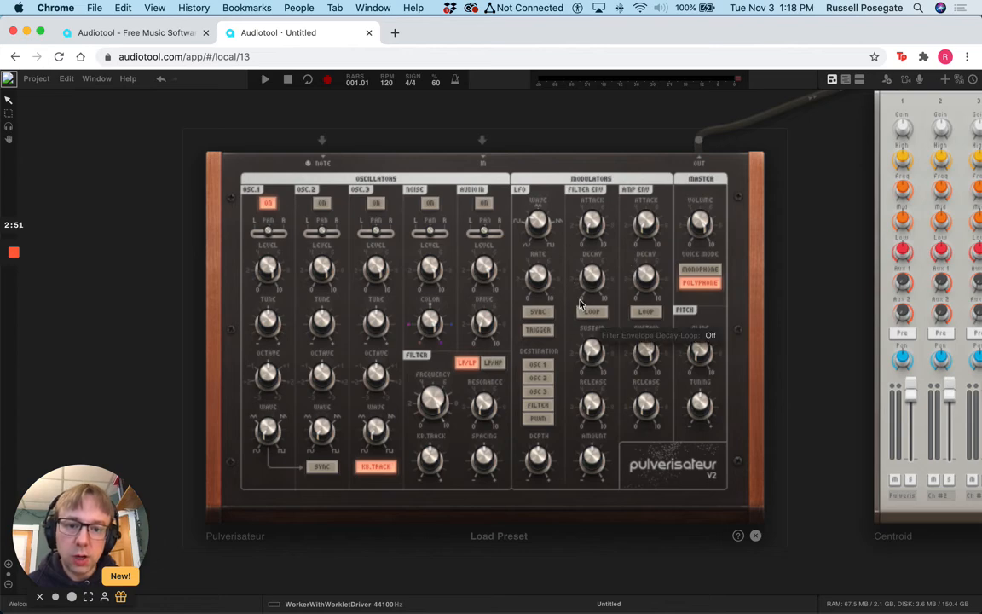
{"action": "mouse_move", "coordinate": [713, 344]}
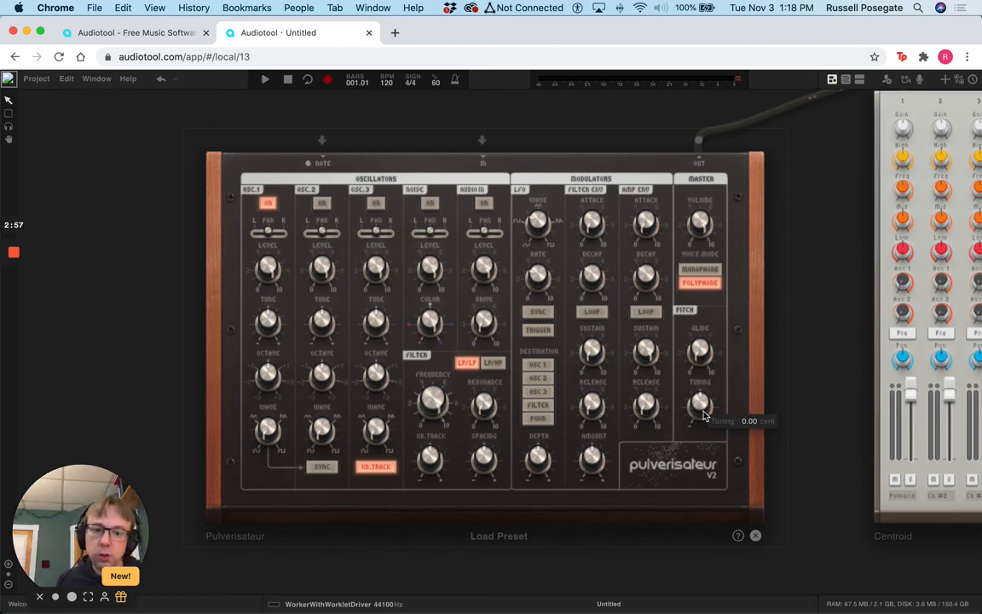
Step: Sweep the Master tuning knob down below zero and back up to hear the detuning
{"action": "left_click_drag", "start_coordinate": [698, 406], "coordinate": [703, 429]}
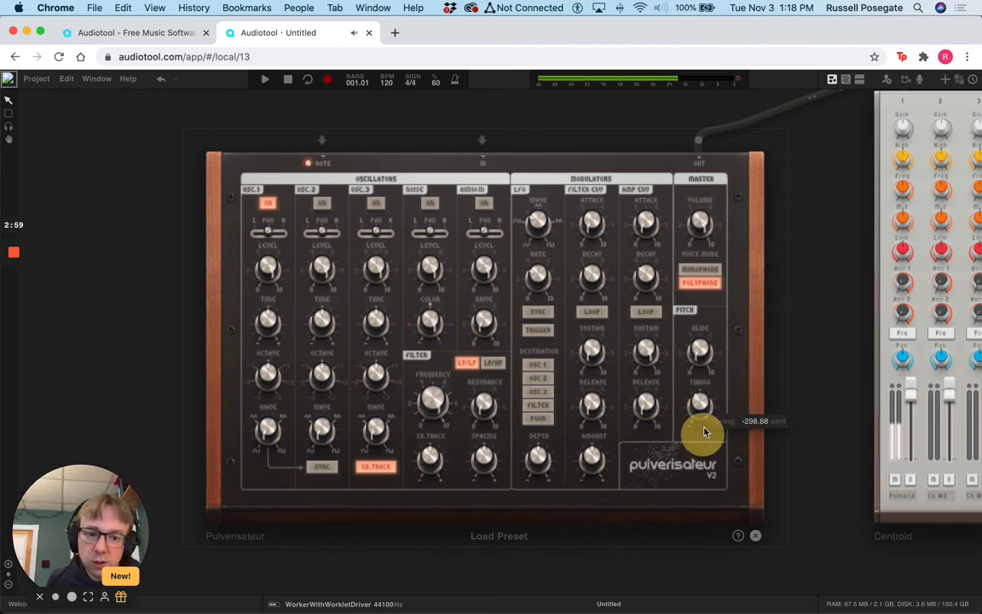
{"action": "left_click_drag", "start_coordinate": [698, 430], "coordinate": [699, 406]}
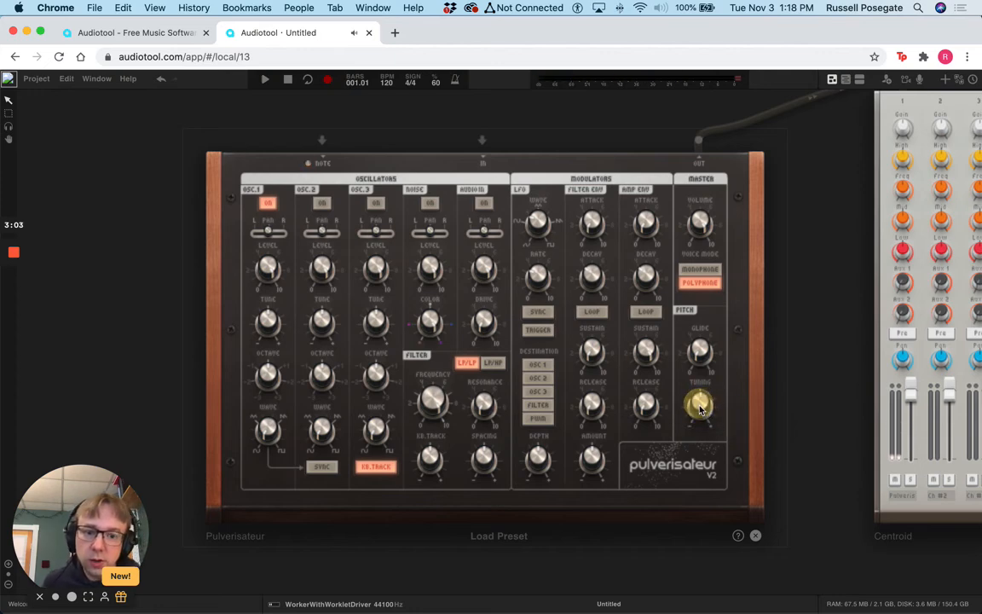
{"action": "left_click_drag", "start_coordinate": [699, 406], "coordinate": [701, 401]}
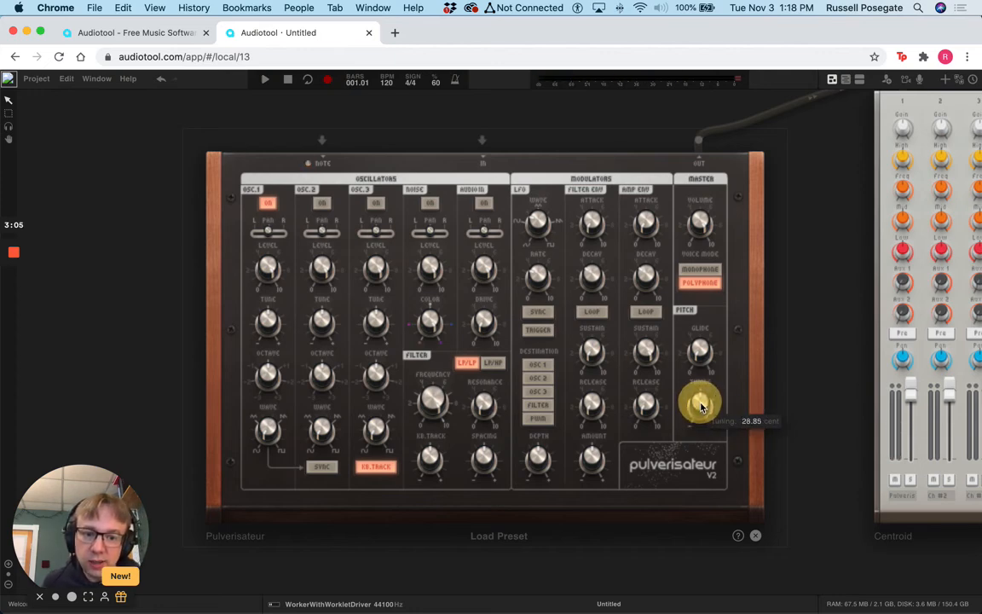
{"action": "left_click_drag", "start_coordinate": [699, 401], "coordinate": [699, 408]}
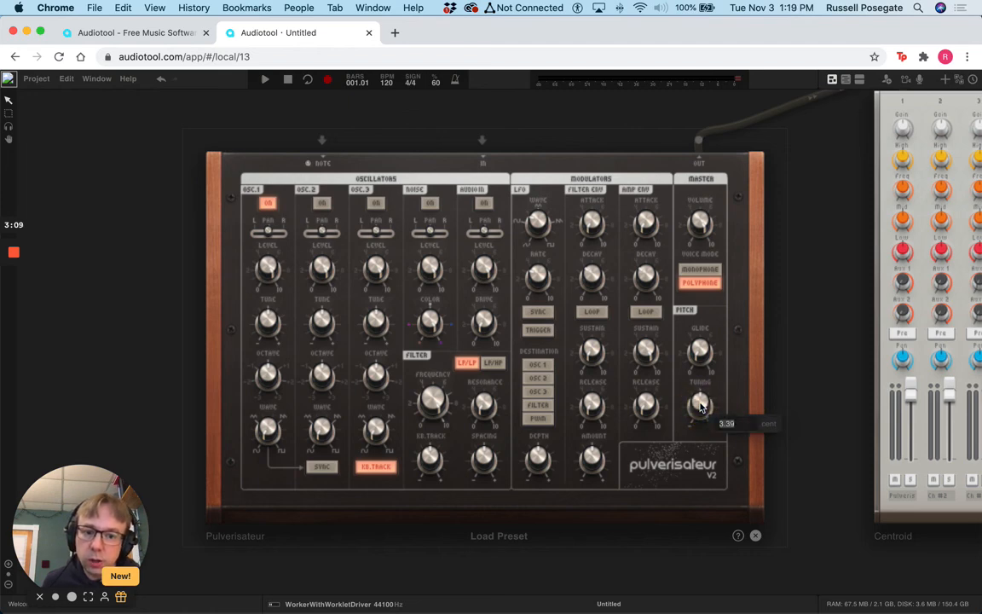
{"action": "mouse_move", "coordinate": [808, 416]}
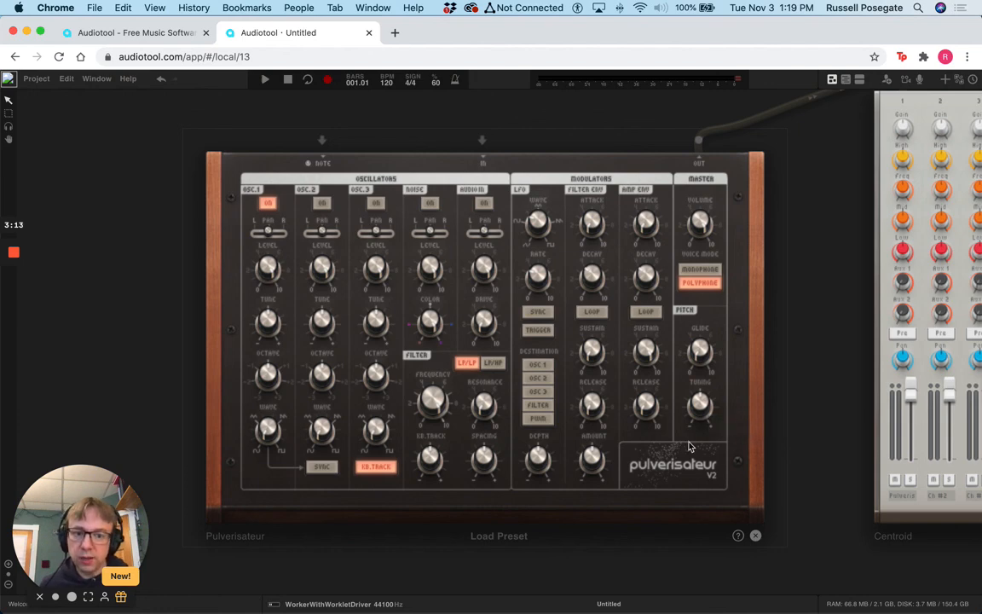
{"action": "mouse_move", "coordinate": [664, 347]}
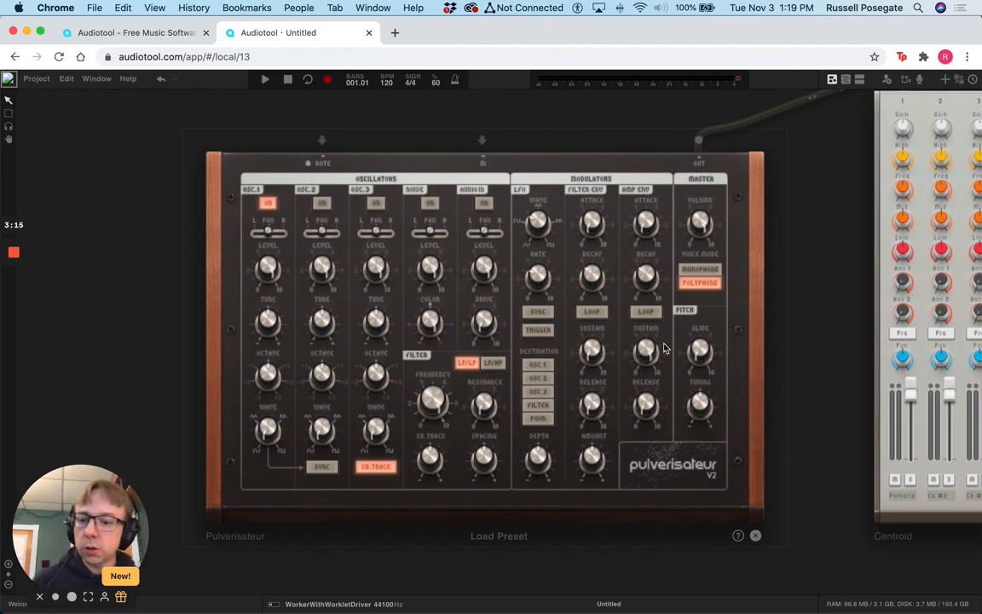